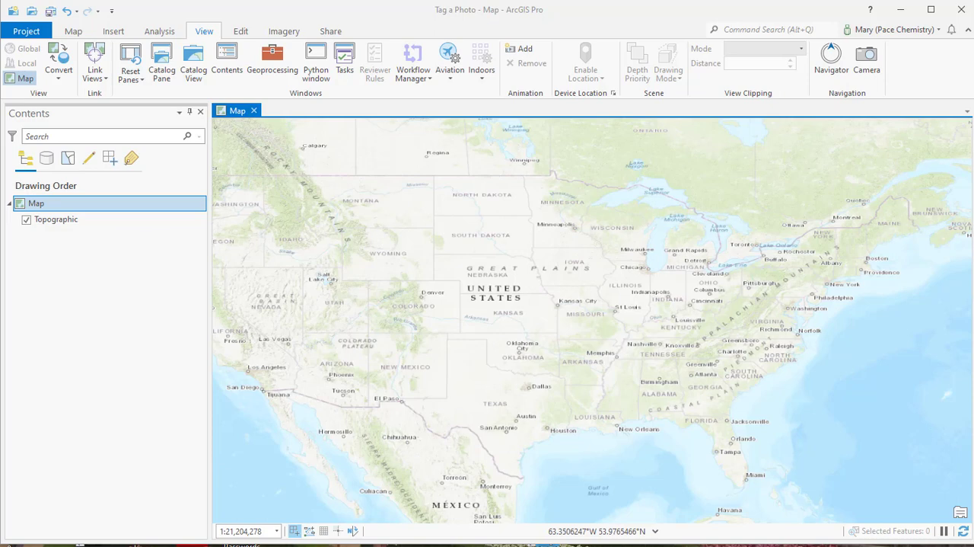
- Open the GeoTagged Photos To Points geoprocessing tool from the View tab's Geoprocessing pane
{"action": "left_click", "coordinate": [769, 29]}
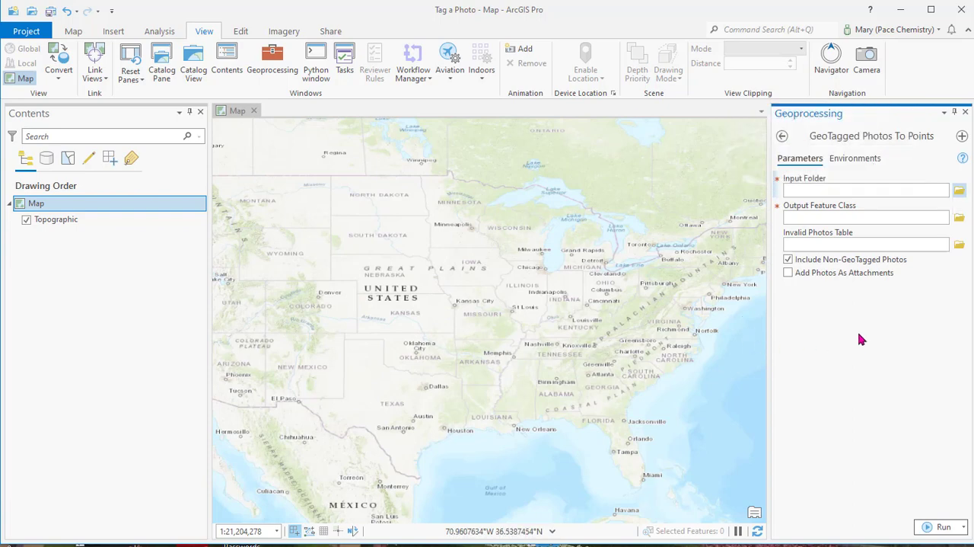
- Set the input folder to Lille and keep the default Lille_GeoTaggedPhotosToPoints4 output
{"action": "left_click", "coordinate": [959, 190]}
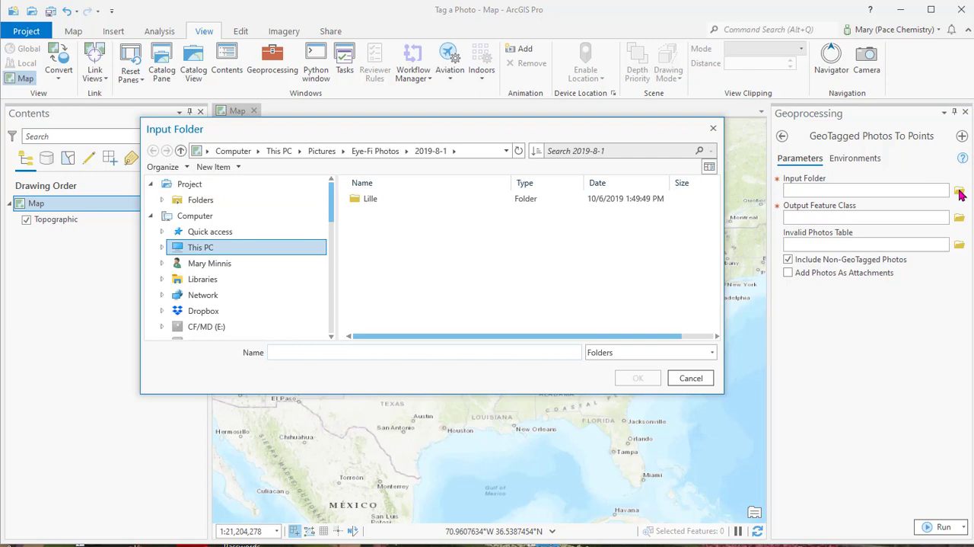
{"action": "mouse_move", "coordinate": [351, 230]}
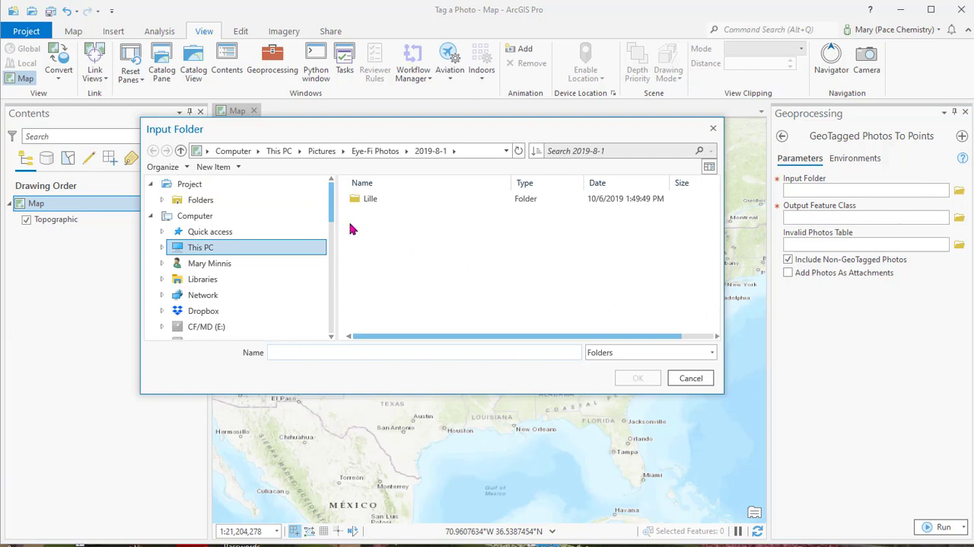
{"action": "mouse_move", "coordinate": [350, 230]}
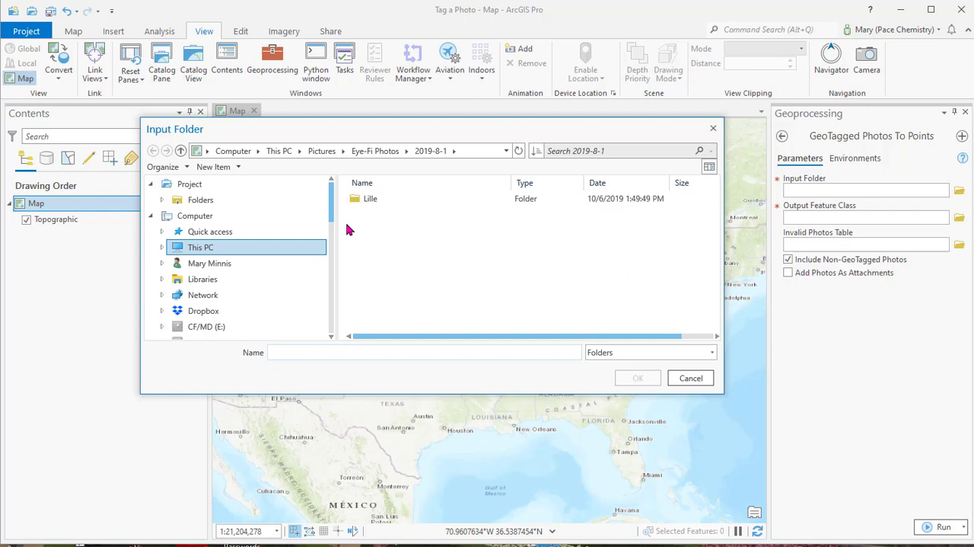
{"action": "left_click", "coordinate": [370, 198]}
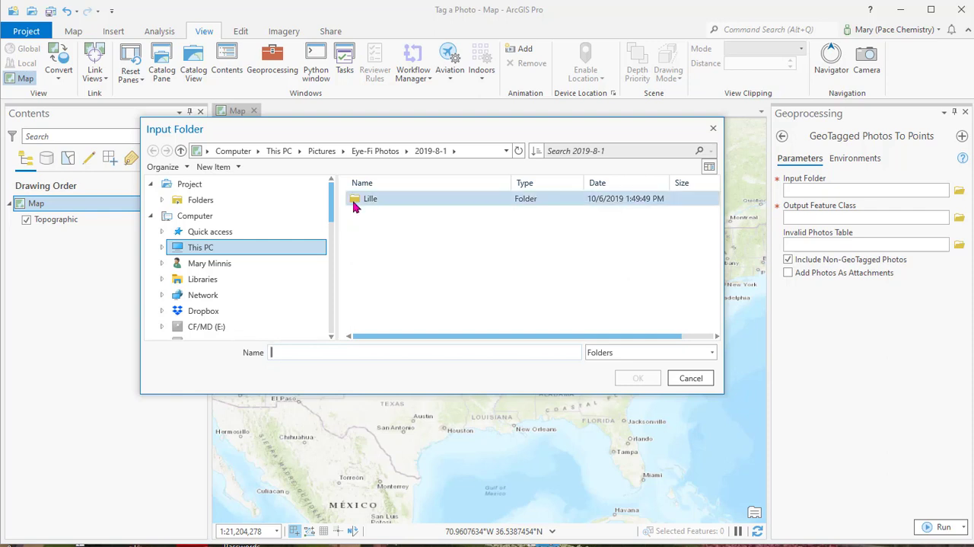
{"action": "left_click", "coordinate": [371, 198]}
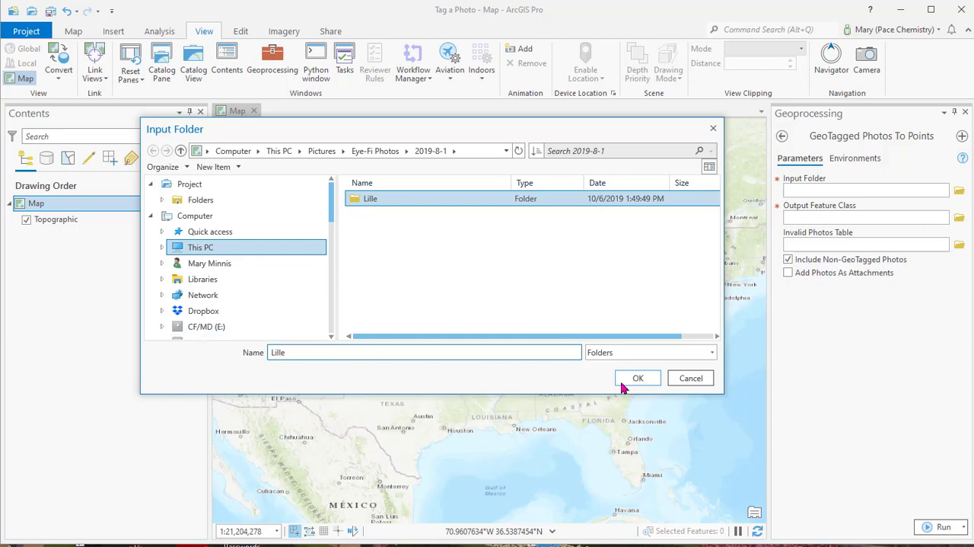
{"action": "left_click", "coordinate": [638, 377]}
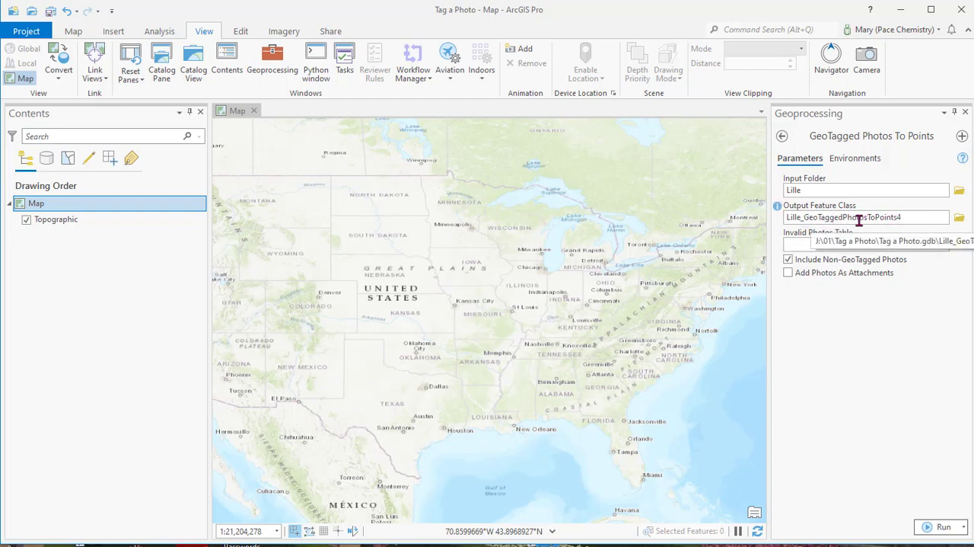
{"action": "mouse_move", "coordinate": [955, 228]}
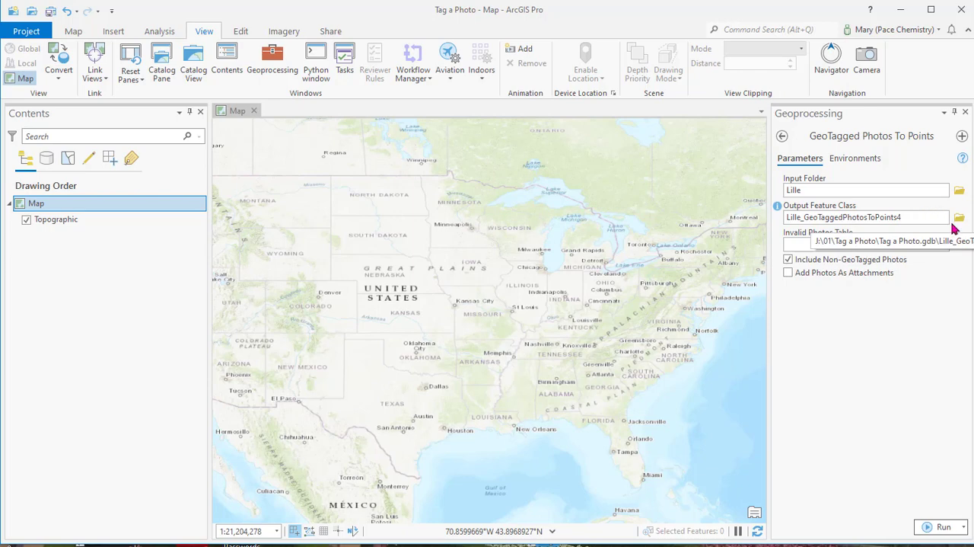
{"action": "left_click", "coordinate": [959, 218]}
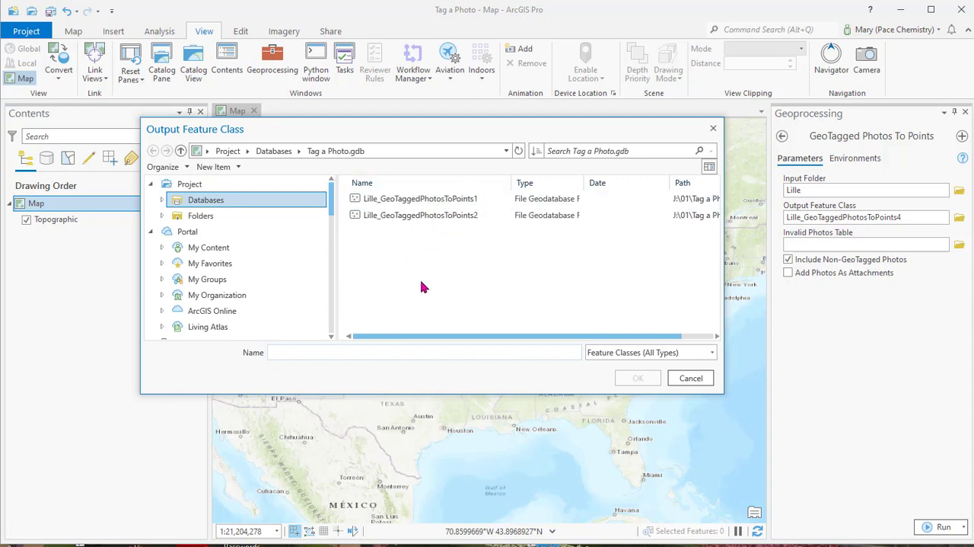
{"action": "left_click", "coordinate": [690, 377]}
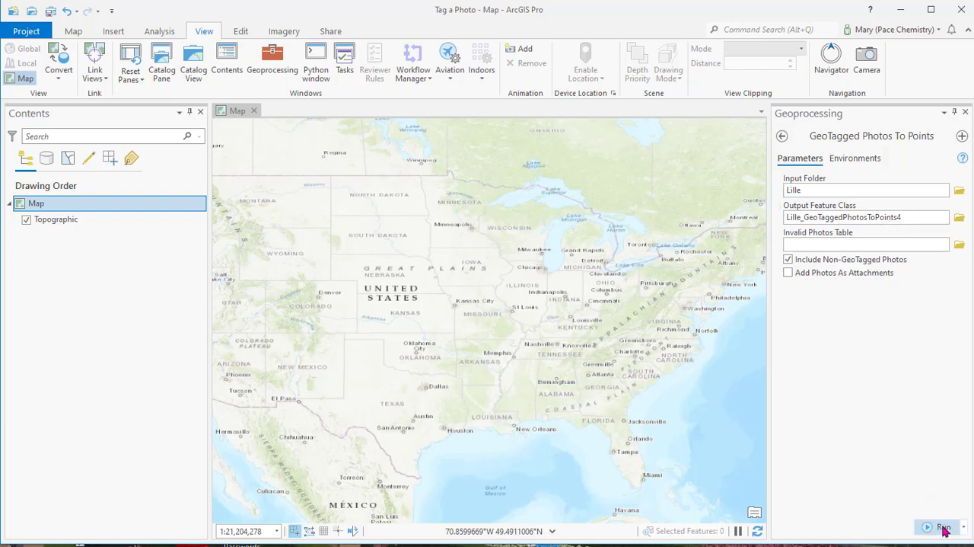
- Run GeoTagged Photos To Points to create the Lille_GeoTaggedPhotosToPoints4 points layer
{"action": "left_click", "coordinate": [944, 527]}
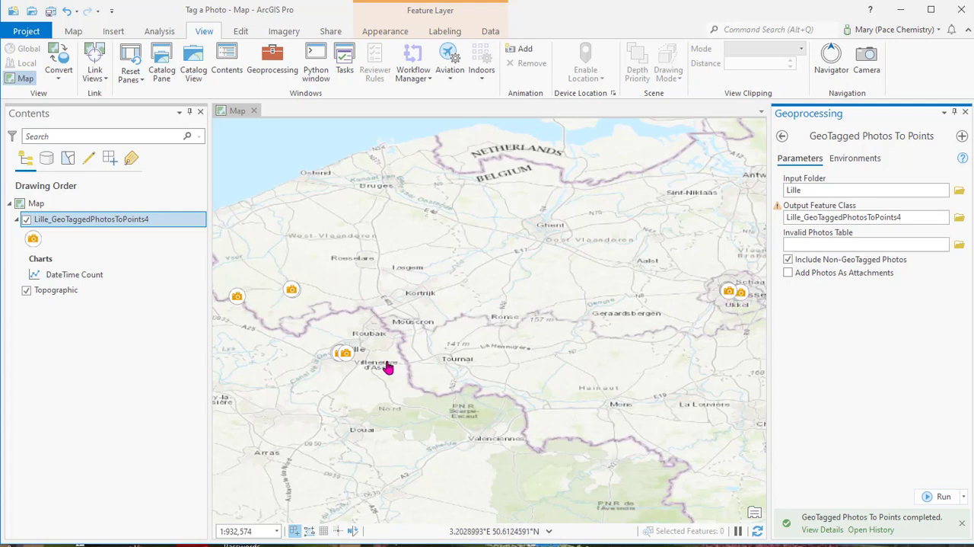
{"action": "mouse_move", "coordinate": [369, 385]}
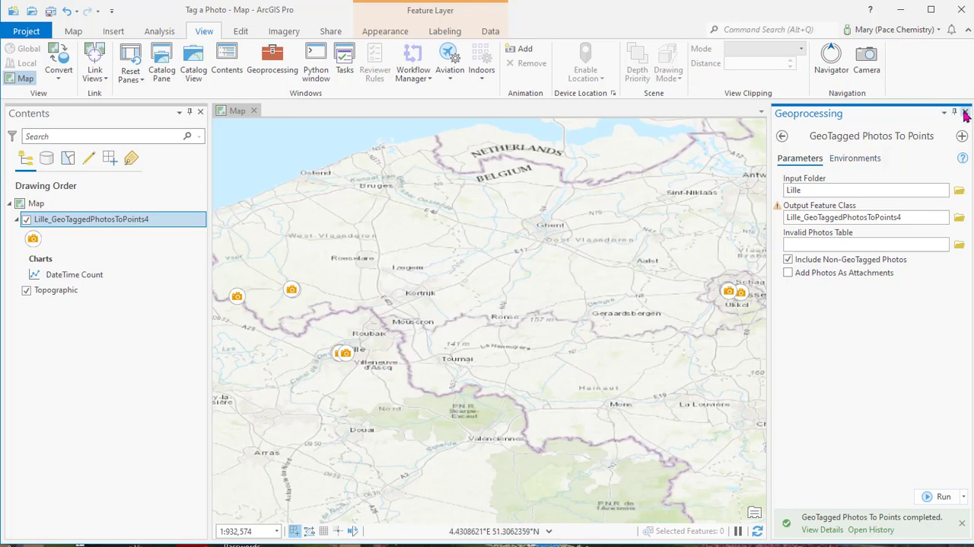
- Close Geoprocessing and check the IMG_7007.JPG point's pop-up attributes
{"action": "left_click", "coordinate": [966, 113]}
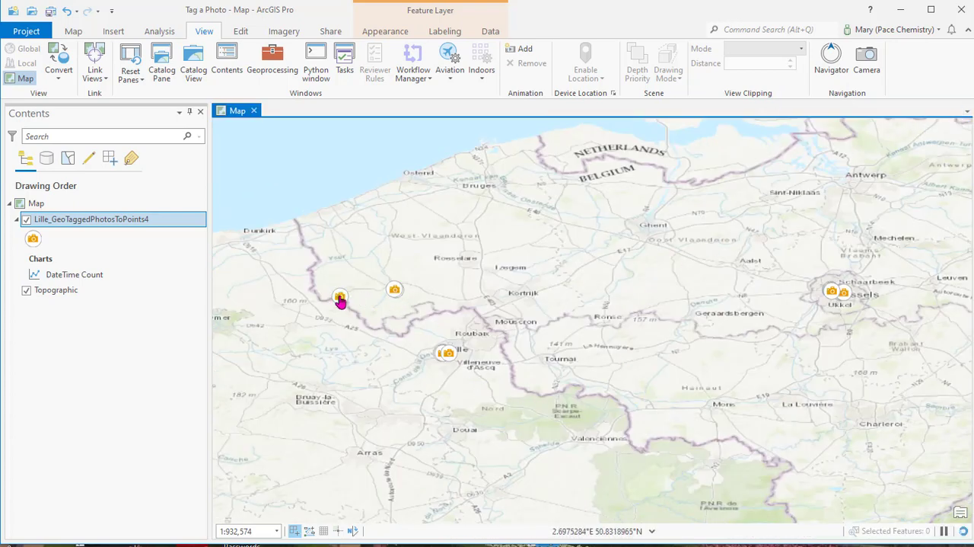
{"action": "left_click", "coordinate": [340, 296]}
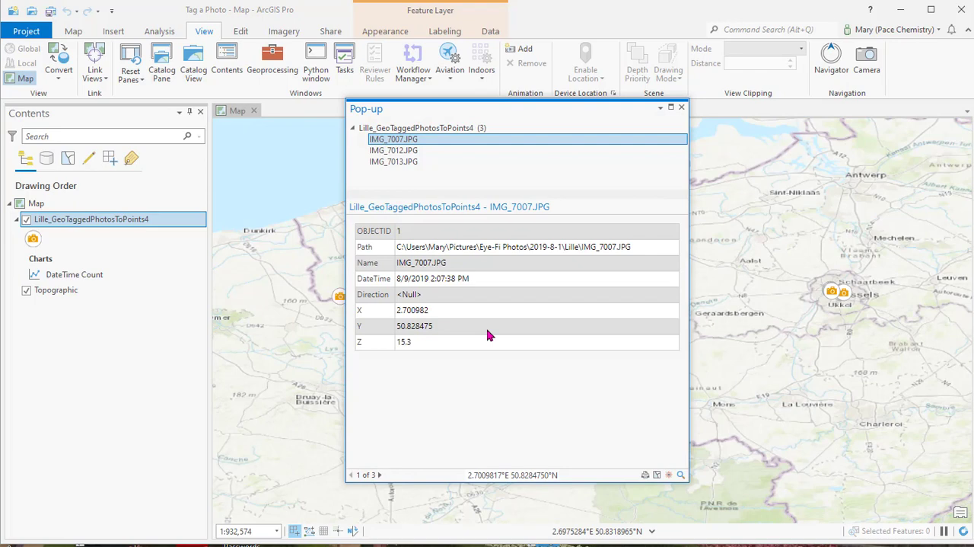
{"action": "mouse_move", "coordinate": [575, 395]}
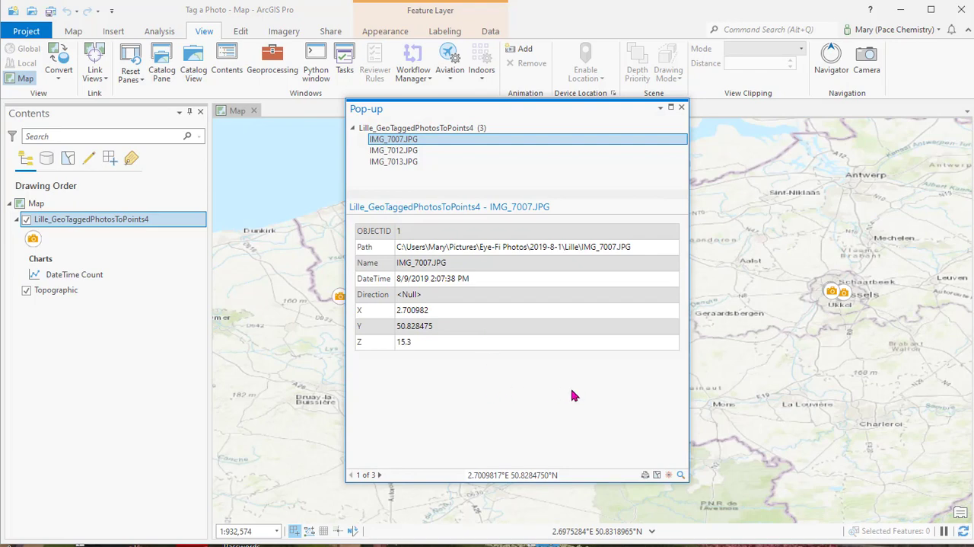
{"action": "mouse_move", "coordinate": [571, 378]}
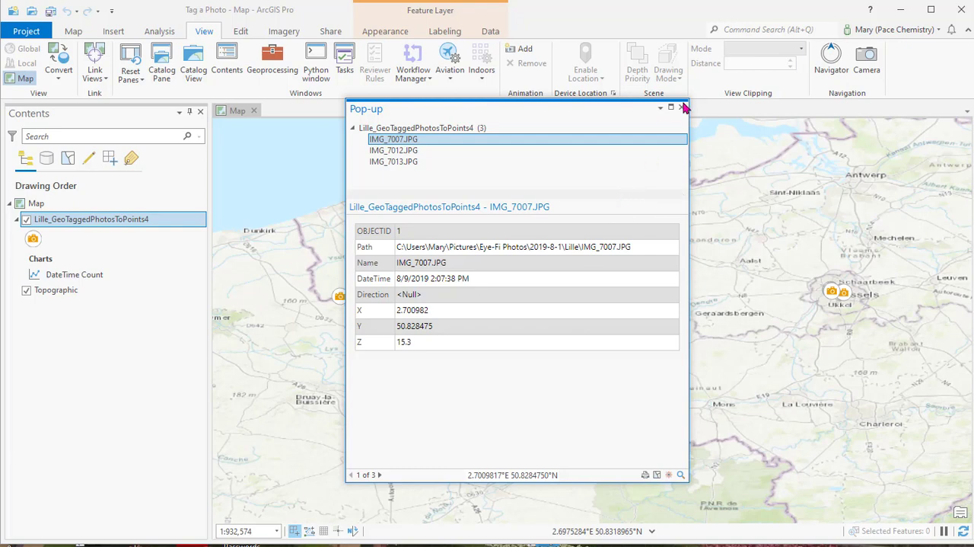
{"action": "left_click", "coordinate": [682, 107]}
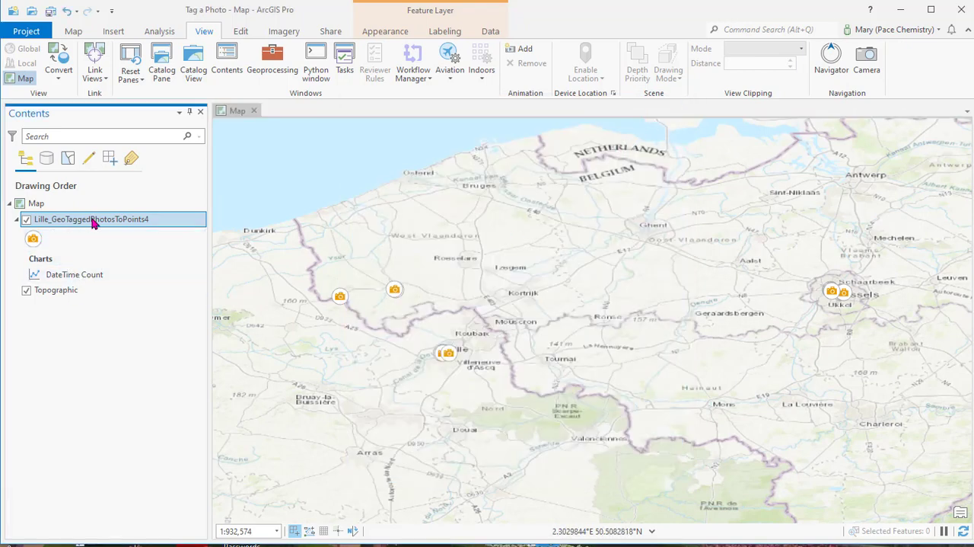
- Add an image element to the photo points layer's pop-up and open its Image Options
{"action": "right_click", "coordinate": [91, 219]}
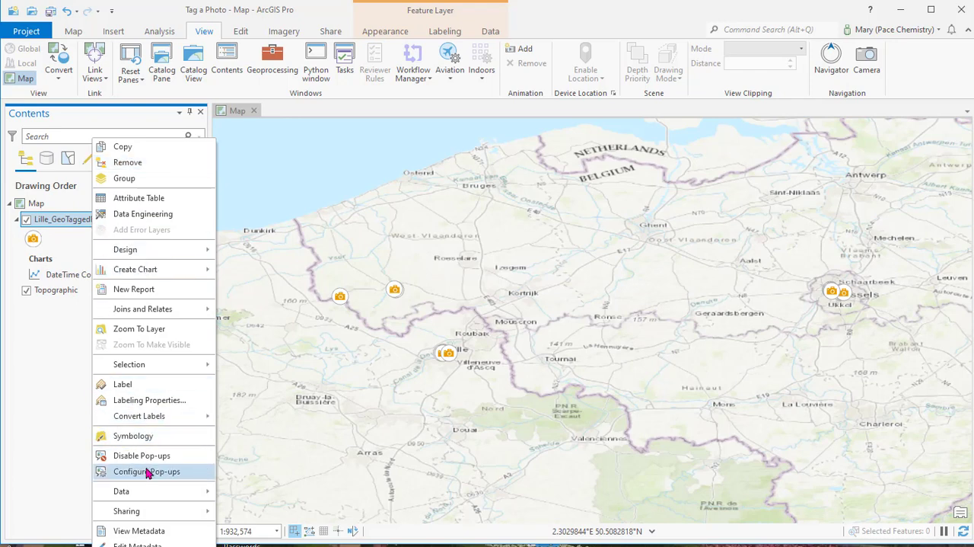
{"action": "left_click", "coordinate": [146, 470]}
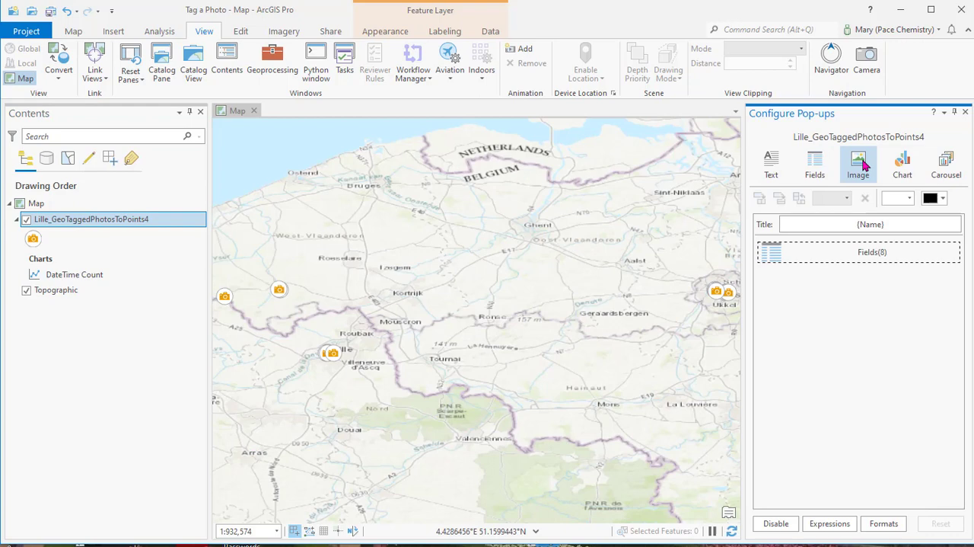
{"action": "left_click", "coordinate": [858, 162]}
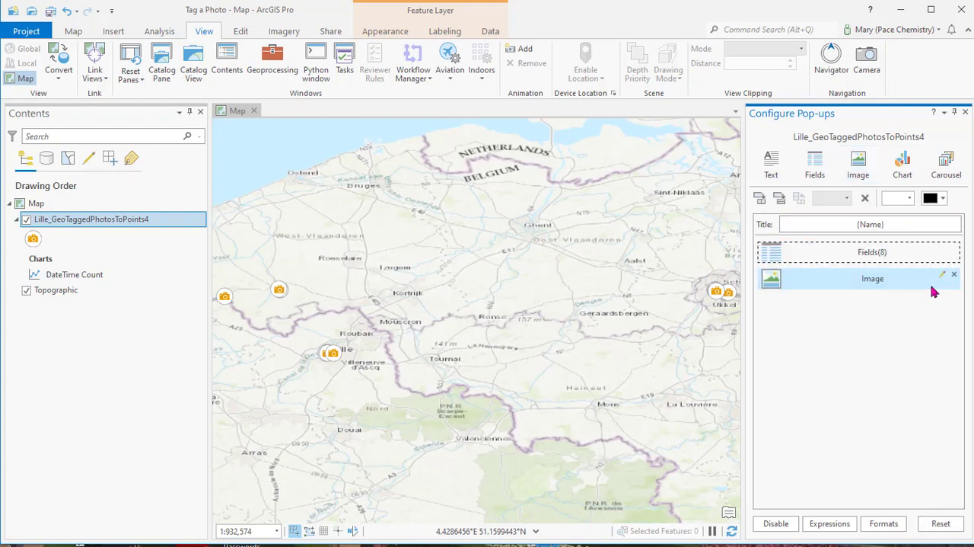
{"action": "mouse_move", "coordinate": [943, 275]}
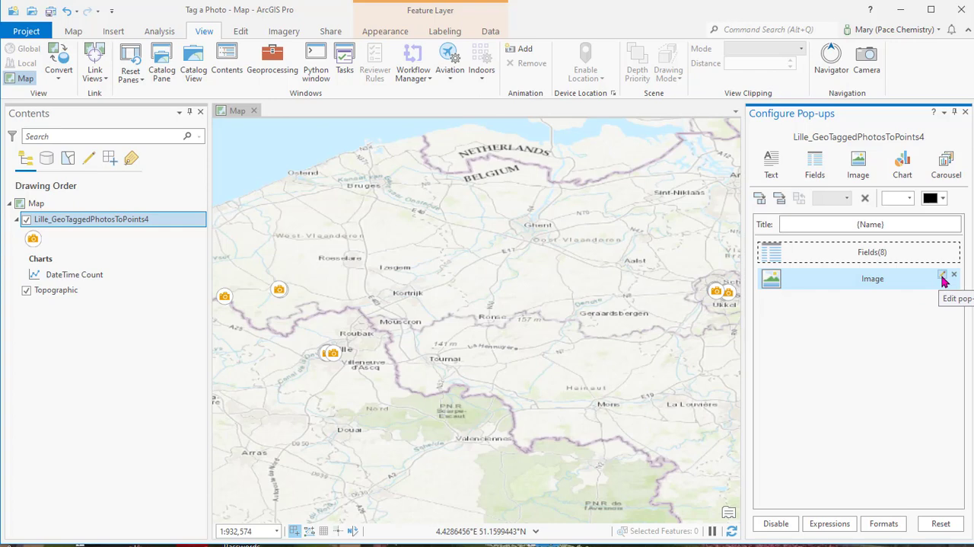
{"action": "left_click", "coordinate": [944, 275]}
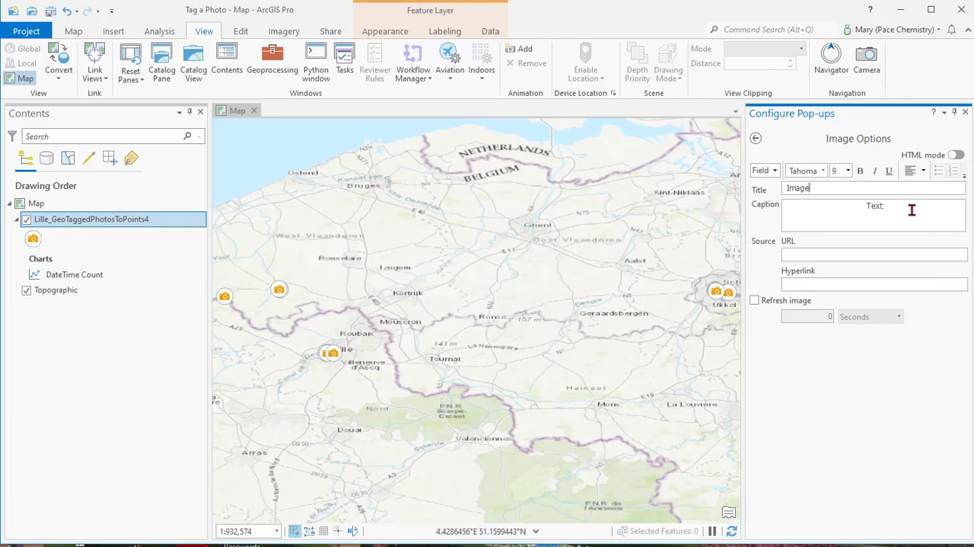
- Clear the image title and set its source URL to the {Path} field
{"action": "double_click", "coordinate": [875, 206]}
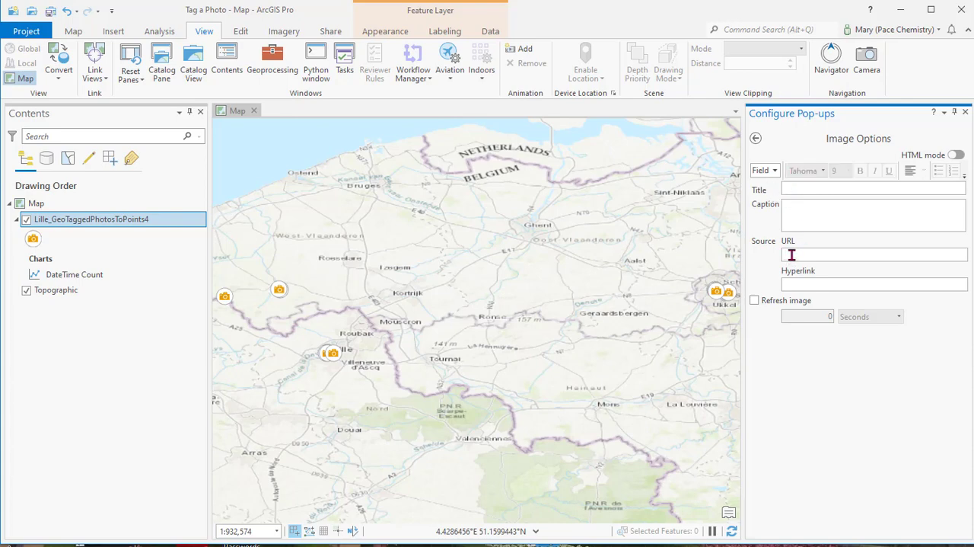
{"action": "left_click", "coordinate": [764, 170]}
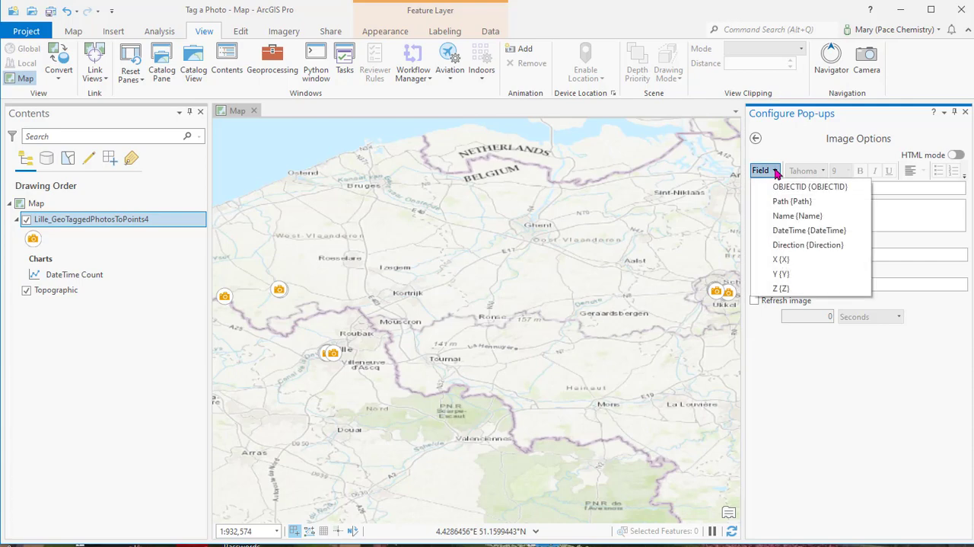
{"action": "mouse_move", "coordinate": [791, 201]}
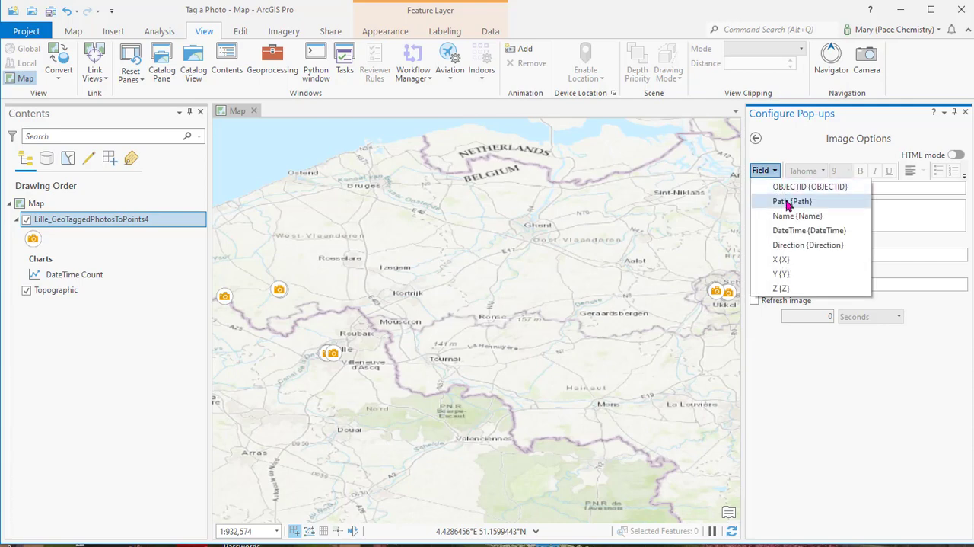
{"action": "left_click", "coordinate": [792, 200]}
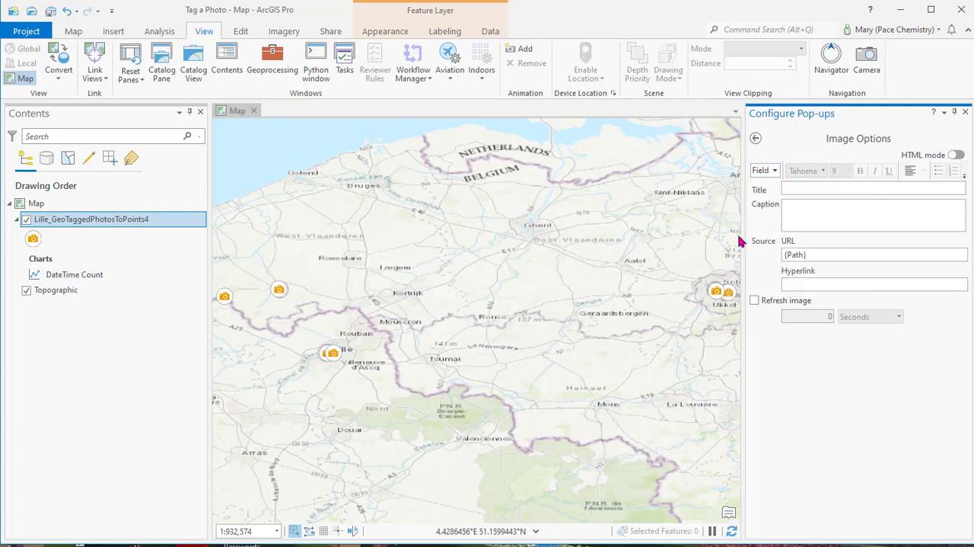
{"action": "left_click", "coordinate": [874, 254]}
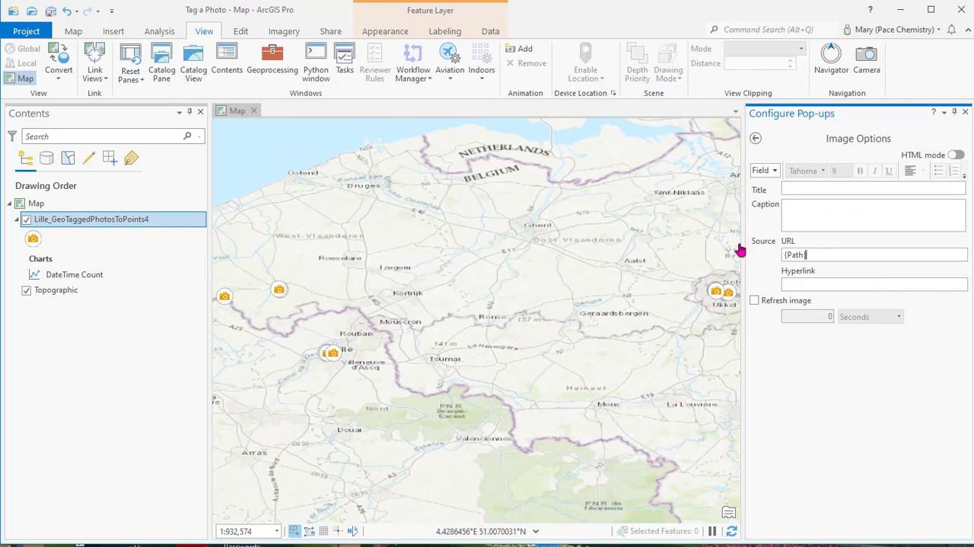
{"action": "mouse_move", "coordinate": [678, 250]}
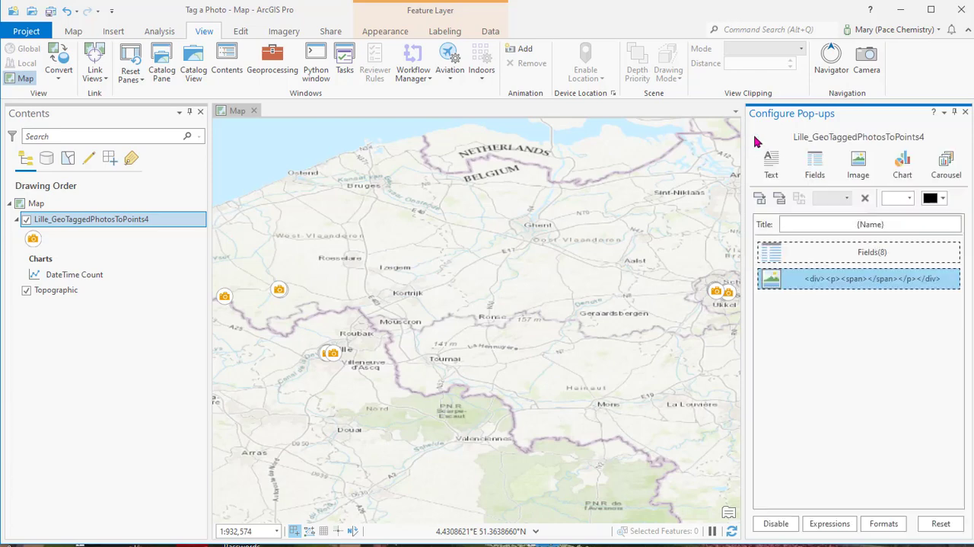
{"action": "mouse_move", "coordinate": [574, 195]}
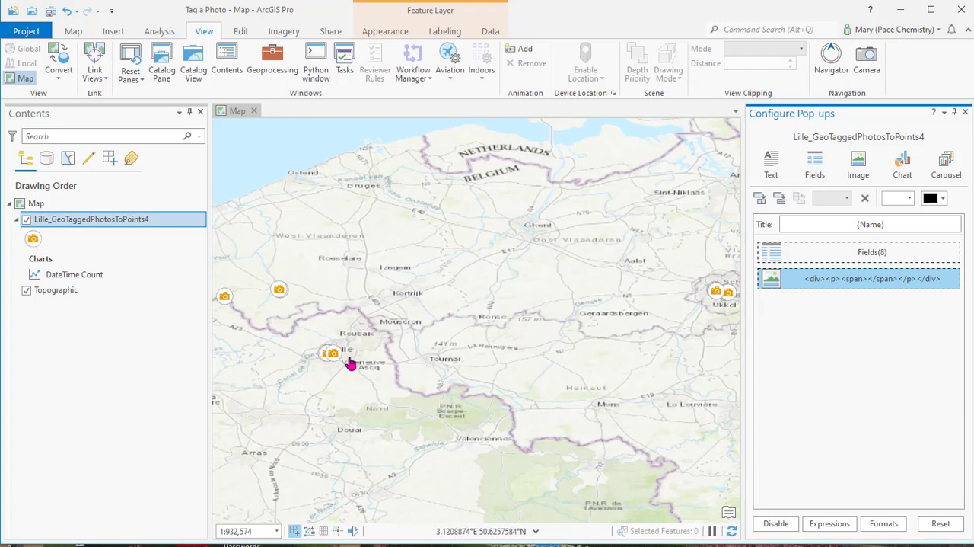
- Open and close the pop-ups for camera points near Lille and Brussels, confirming photos appear
{"action": "left_click", "coordinate": [331, 352]}
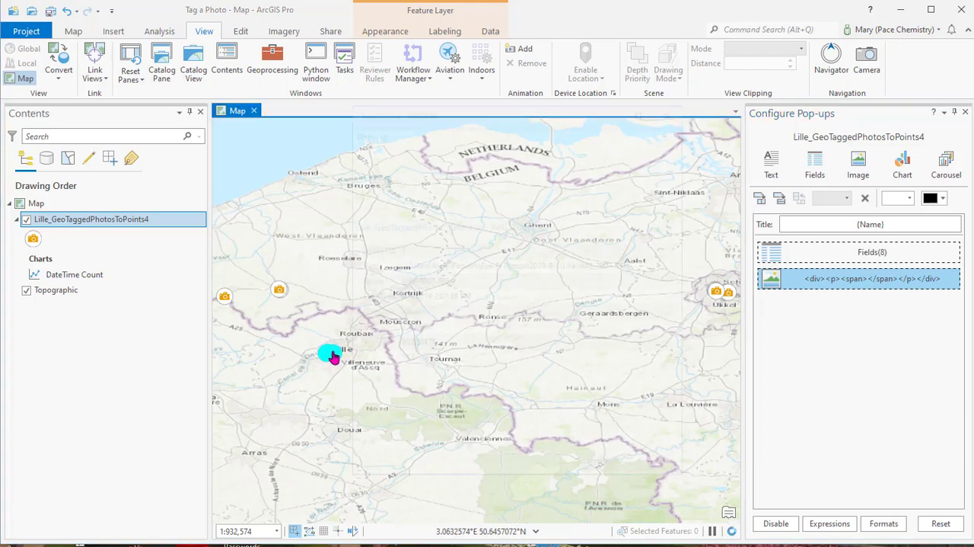
{"action": "left_click", "coordinate": [331, 354]}
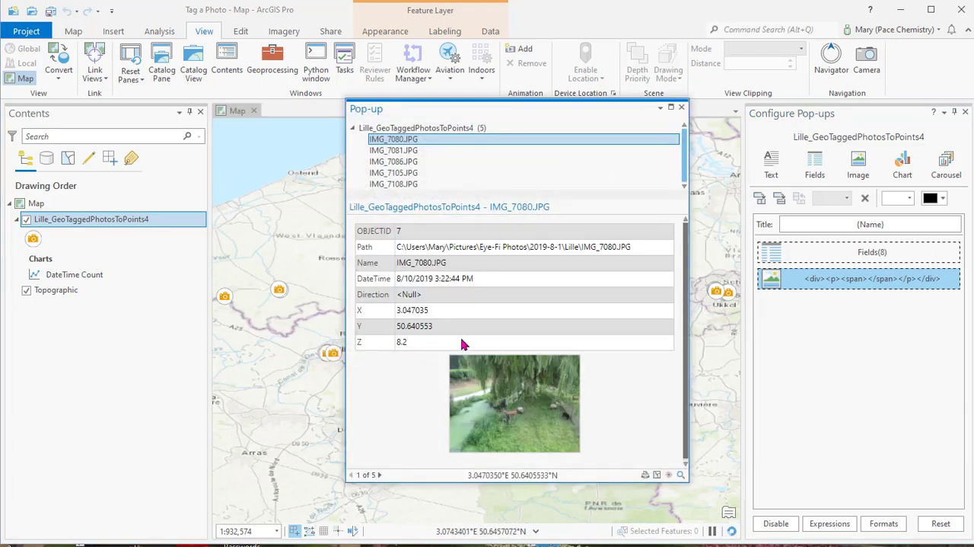
{"action": "mouse_move", "coordinate": [373, 393]}
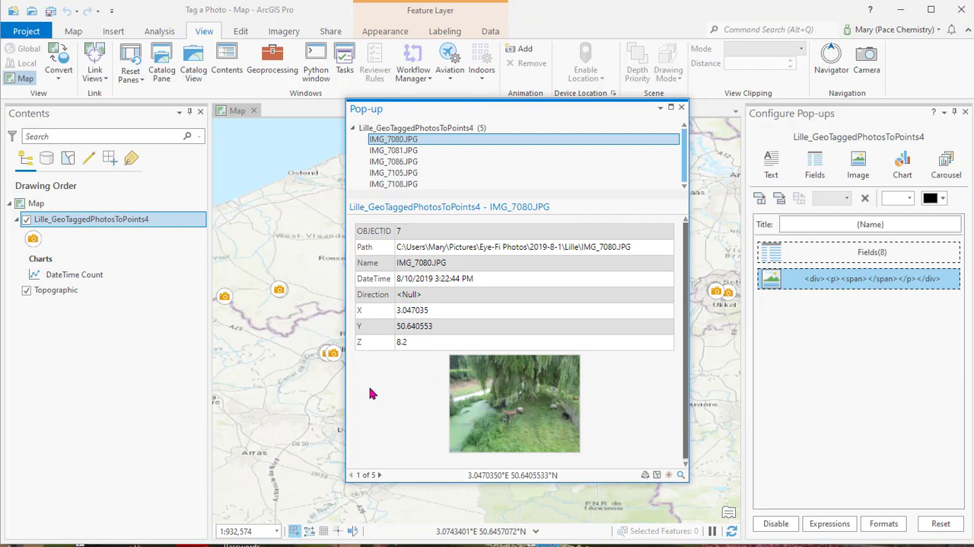
{"action": "mouse_move", "coordinate": [465, 393]}
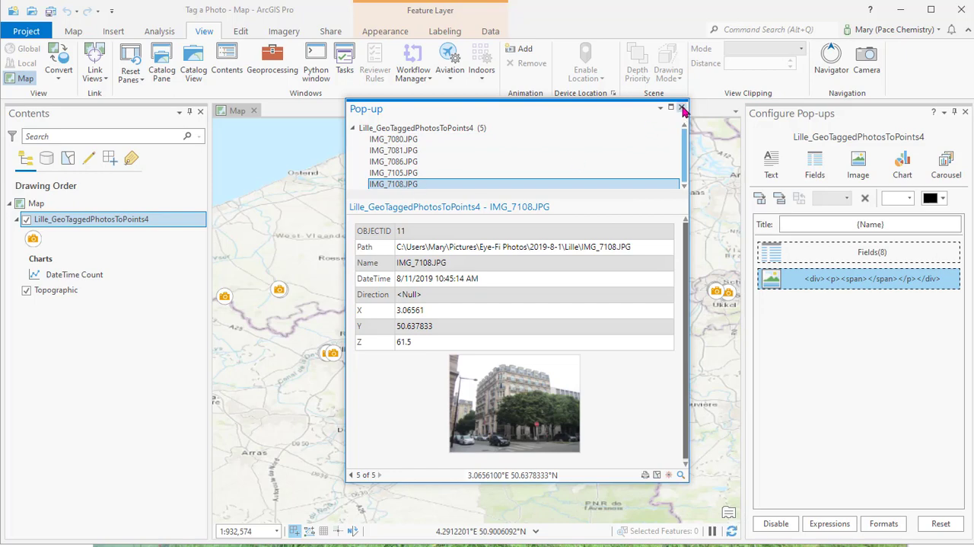
{"action": "left_click", "coordinate": [683, 107]}
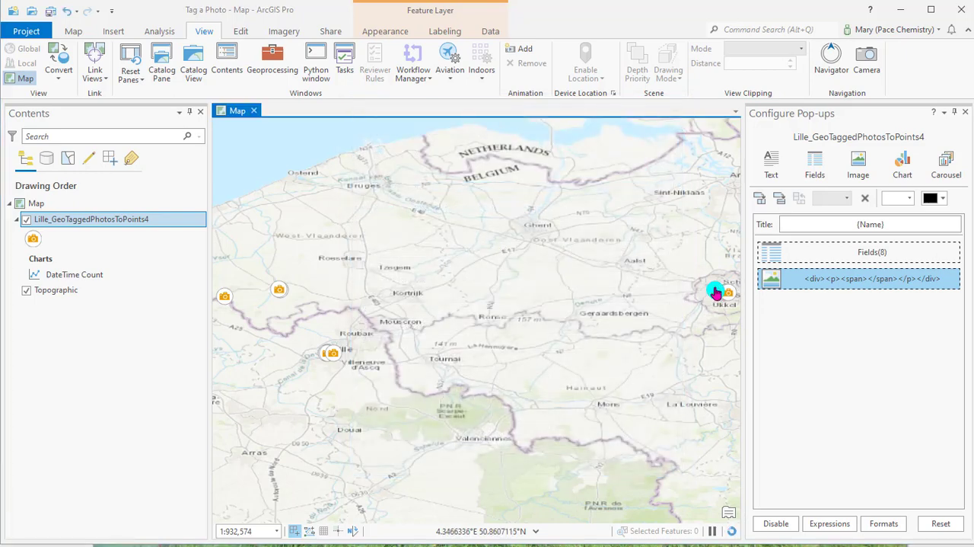
{"action": "left_click", "coordinate": [716, 292]}
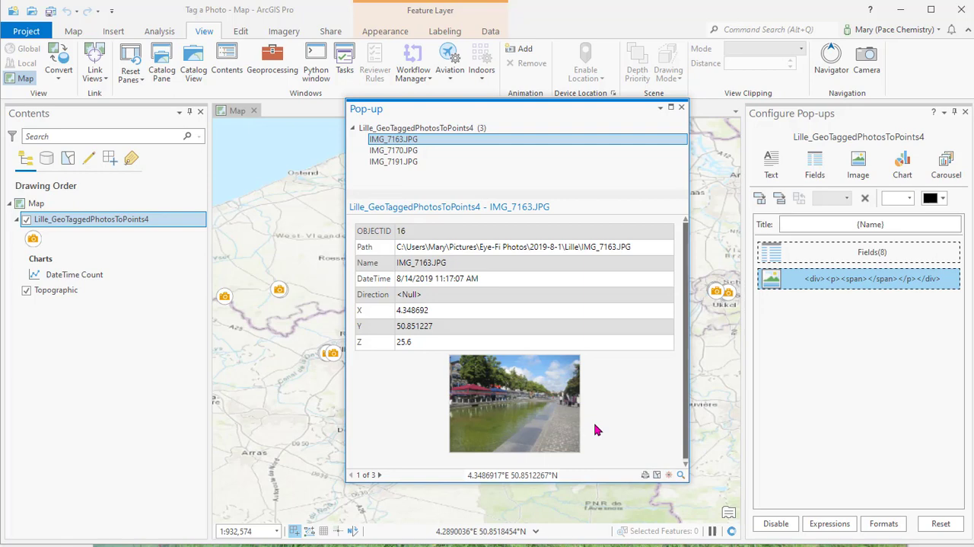
{"action": "mouse_move", "coordinate": [558, 419]}
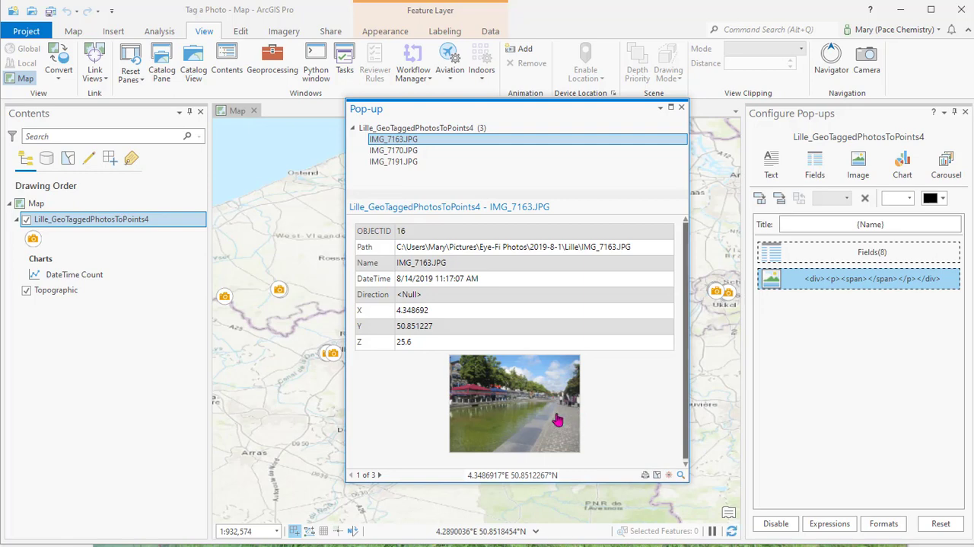
{"action": "mouse_move", "coordinate": [487, 361]}
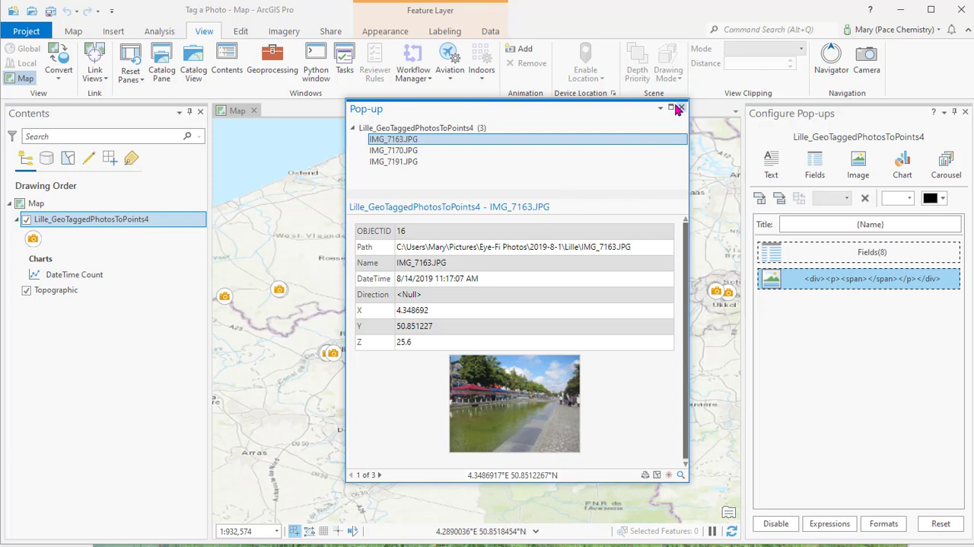
{"action": "left_click", "coordinate": [680, 108]}
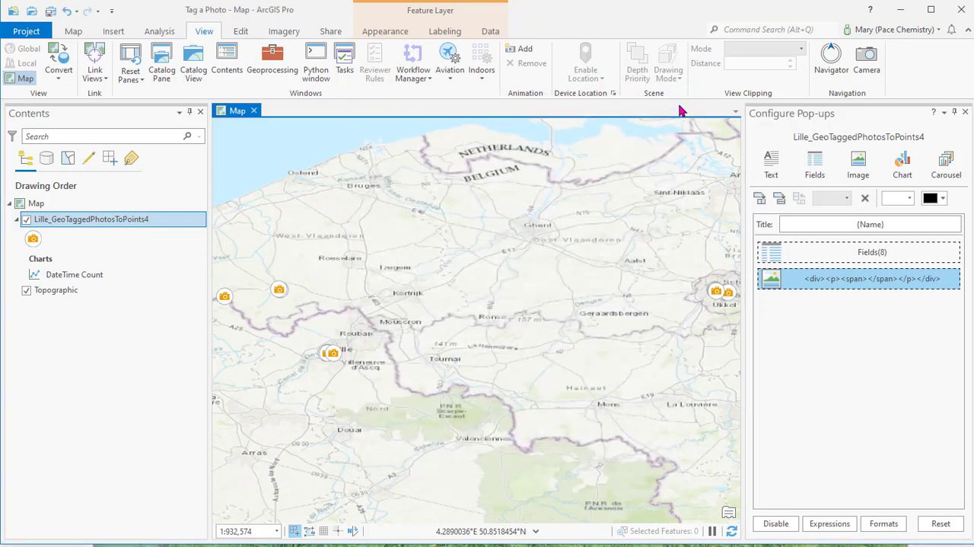